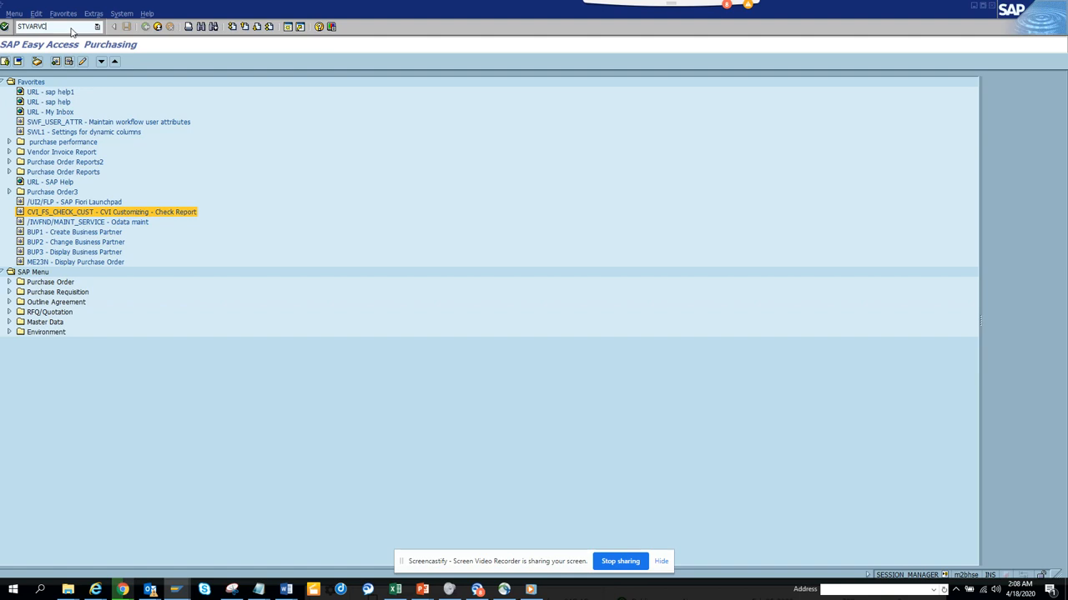
Run transaction STVARV to display the TVARVC selection variables table.
key(Enter)
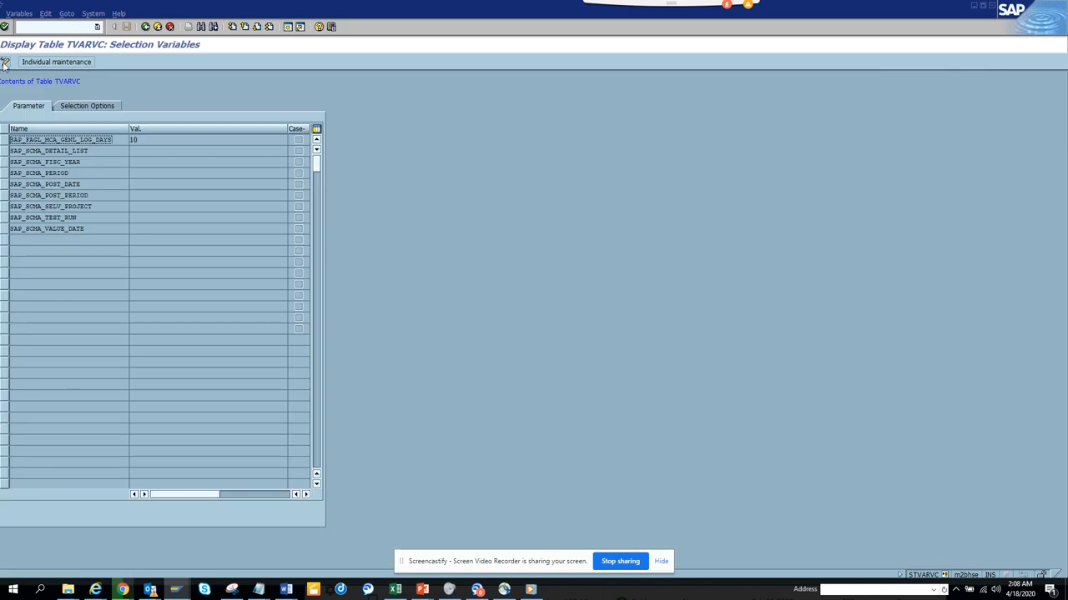
Switch TVARVC to edit mode and start a new selection variable entry.
click(10, 63)
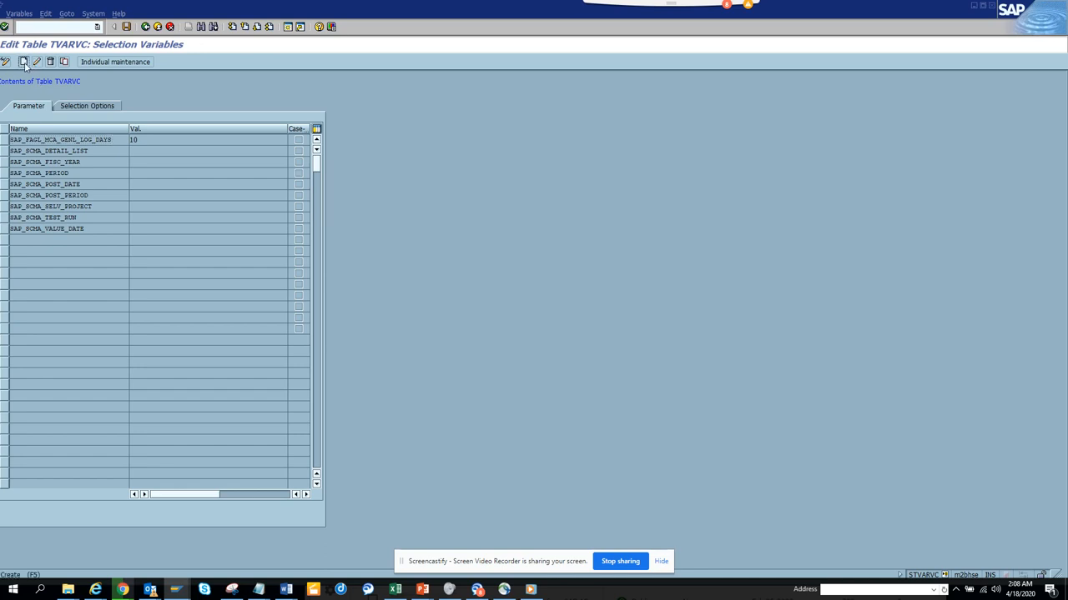
click(40, 62)
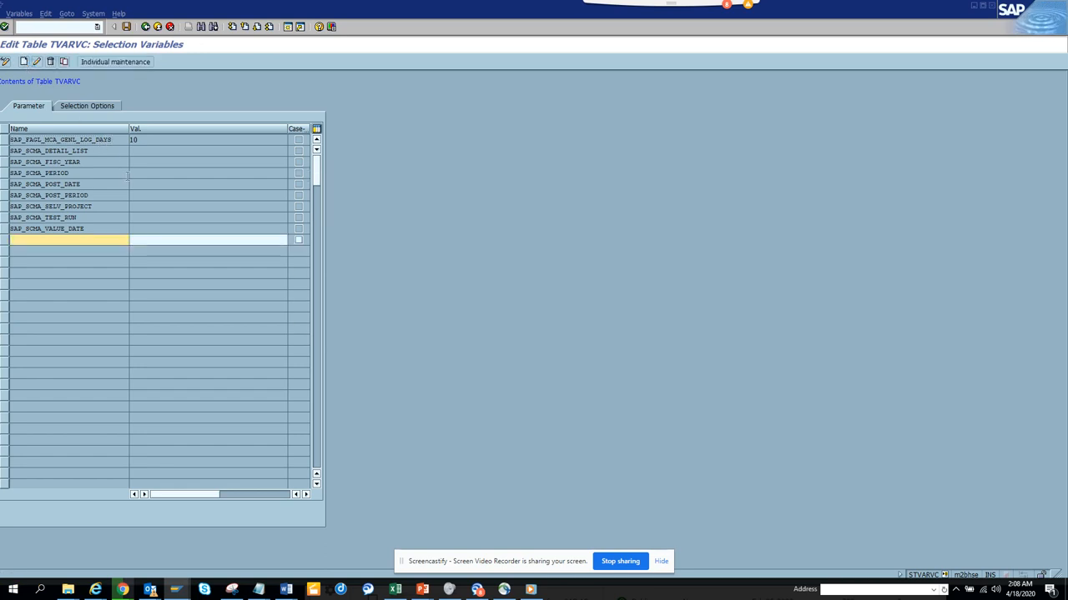
mouse_move(110, 150)
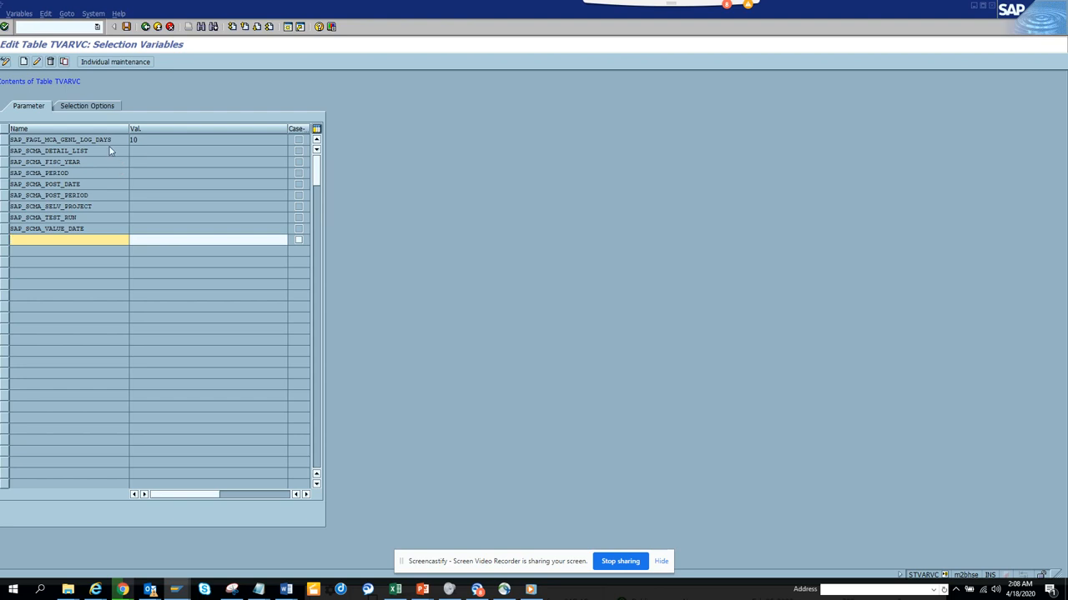
click(63, 242)
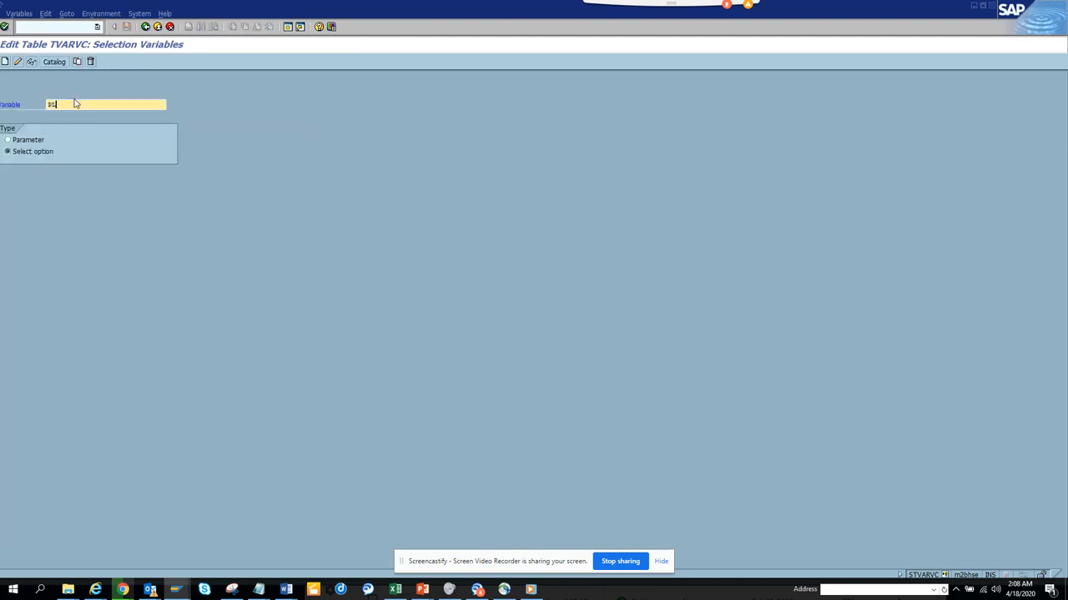
Name the new selection-option variable PLANT and bring up its variant value maintenance.
text(PLANT)
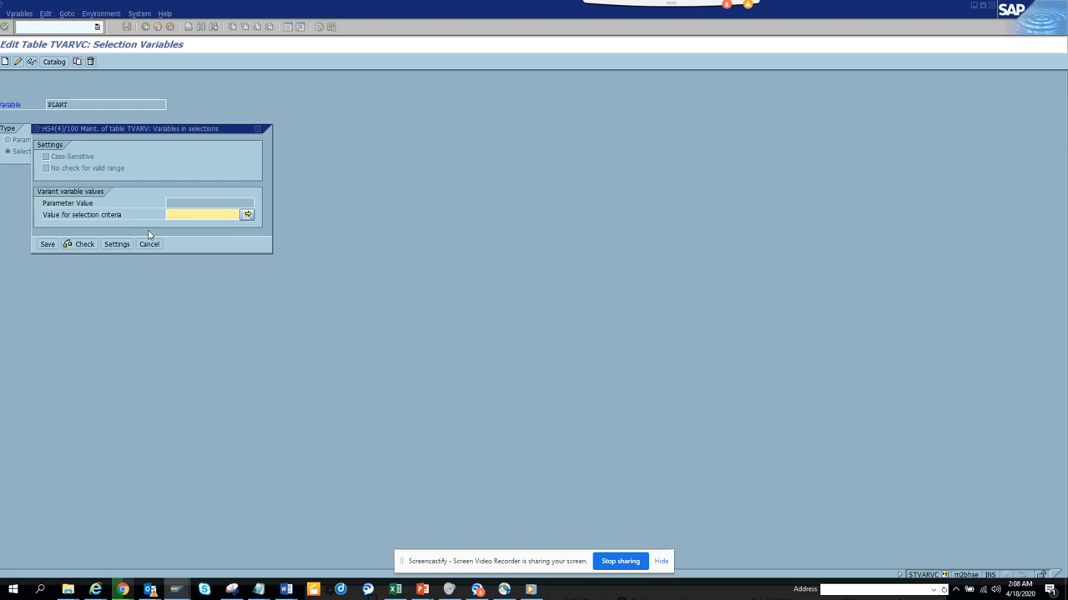
mouse_move(250, 217)
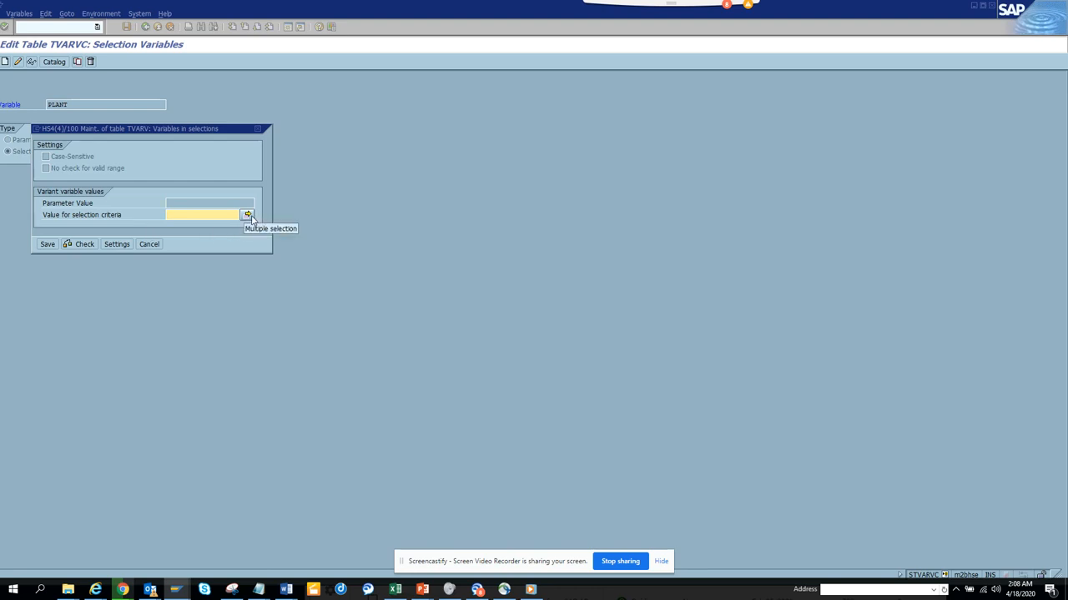
Give PLANT a plant range from 0001 to 0005 via multiple selection and save it.
click(247, 217)
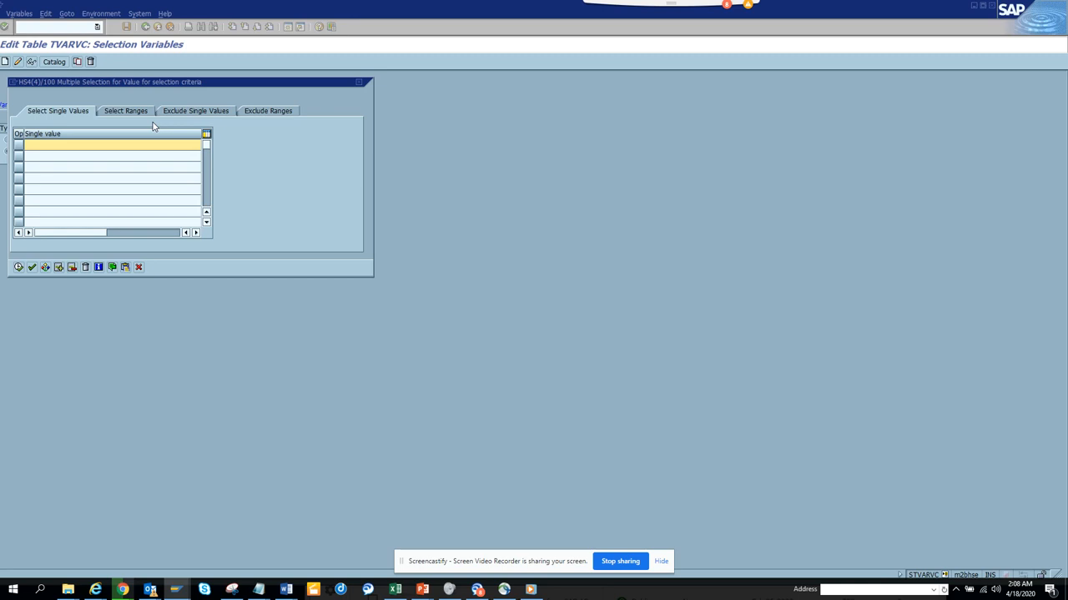
click(134, 110)
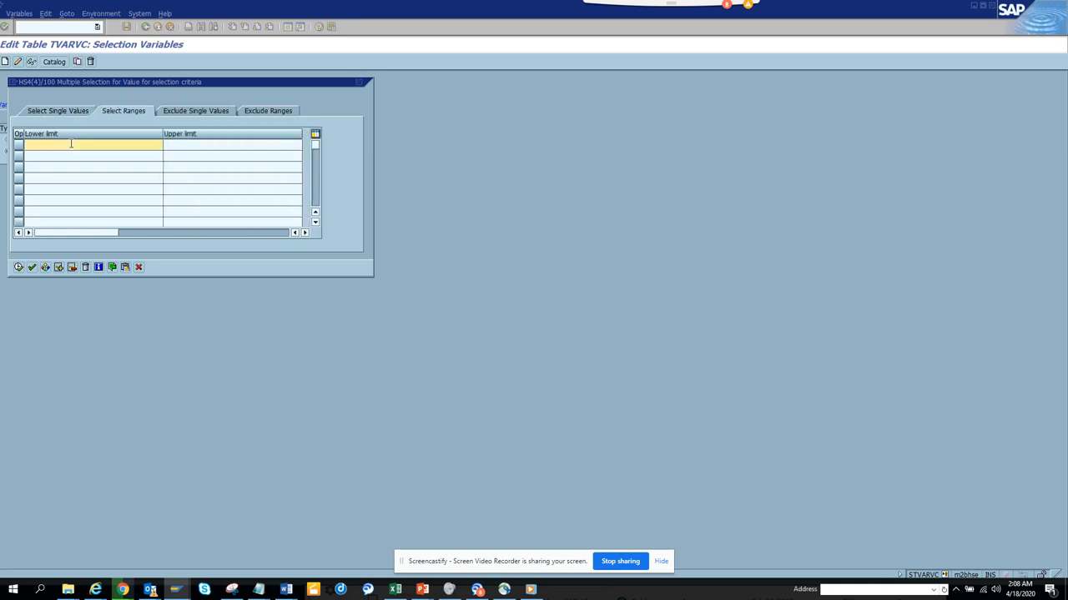
text(0001)
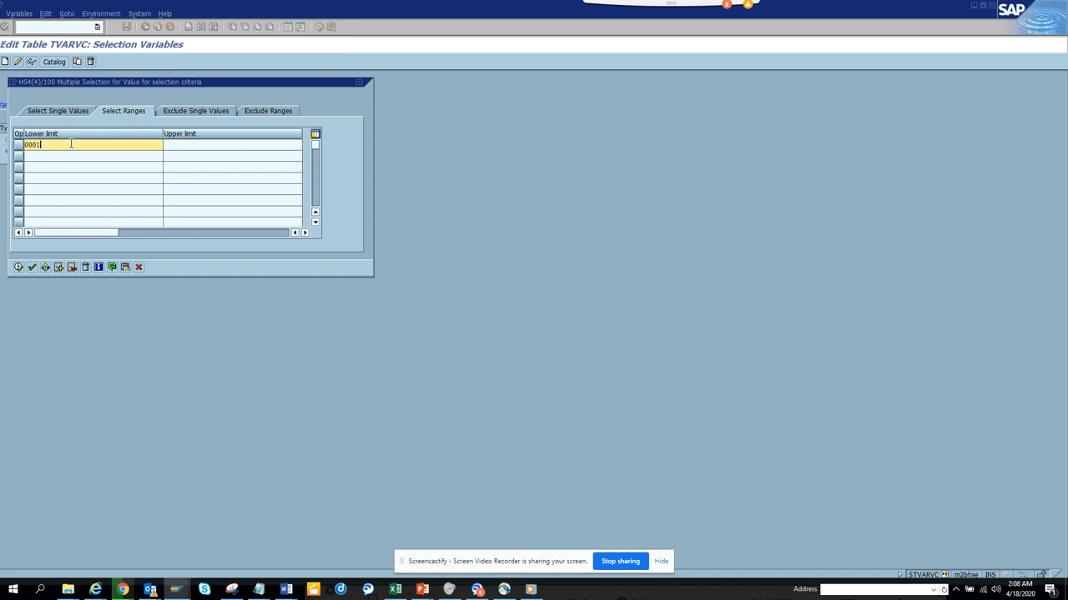
click(232, 145)
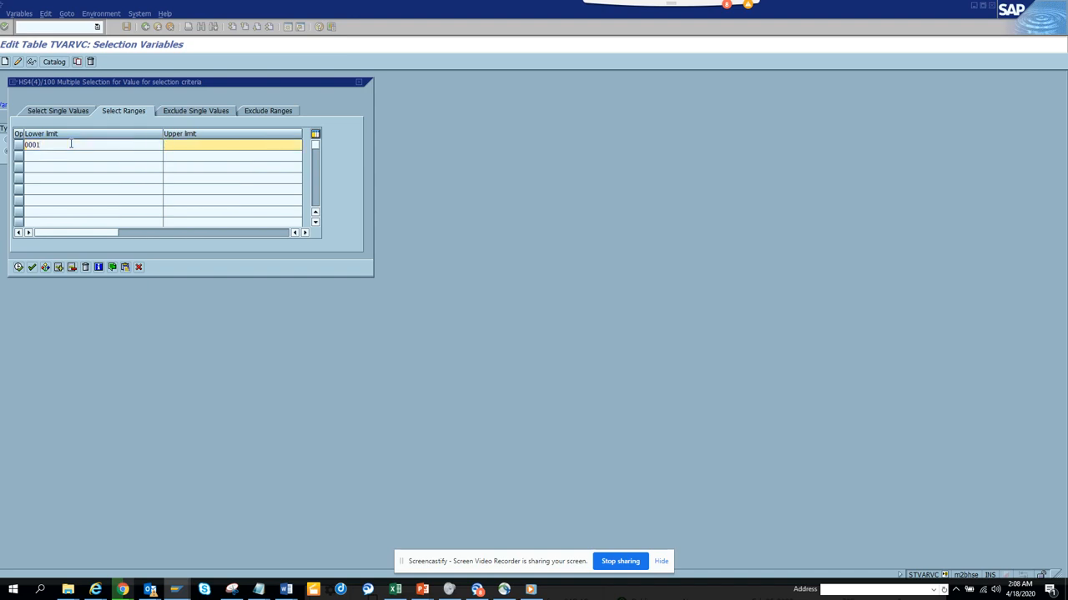
text(0)
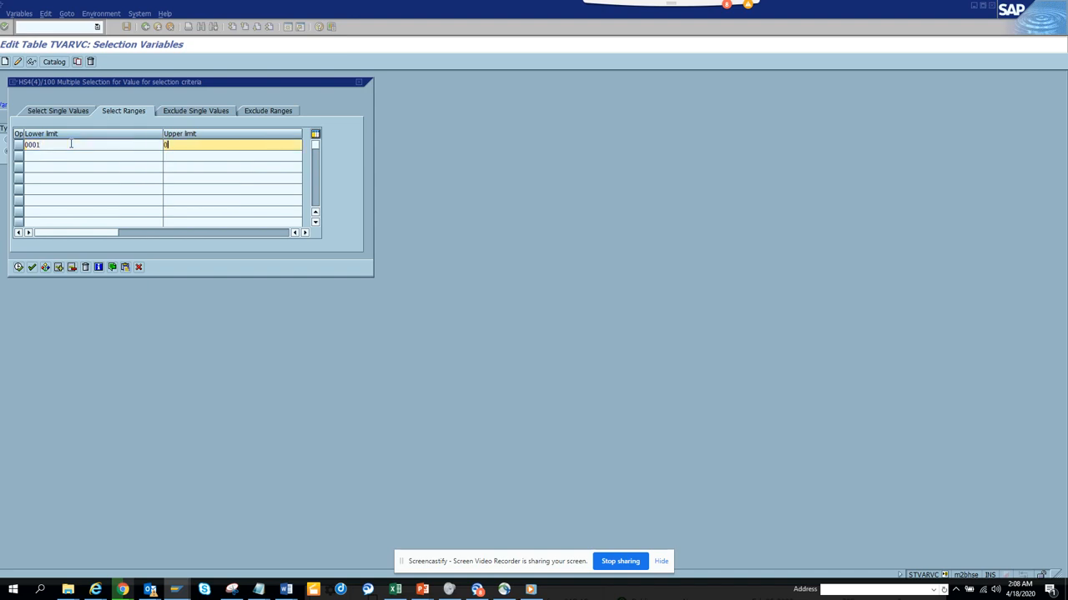
text(00)
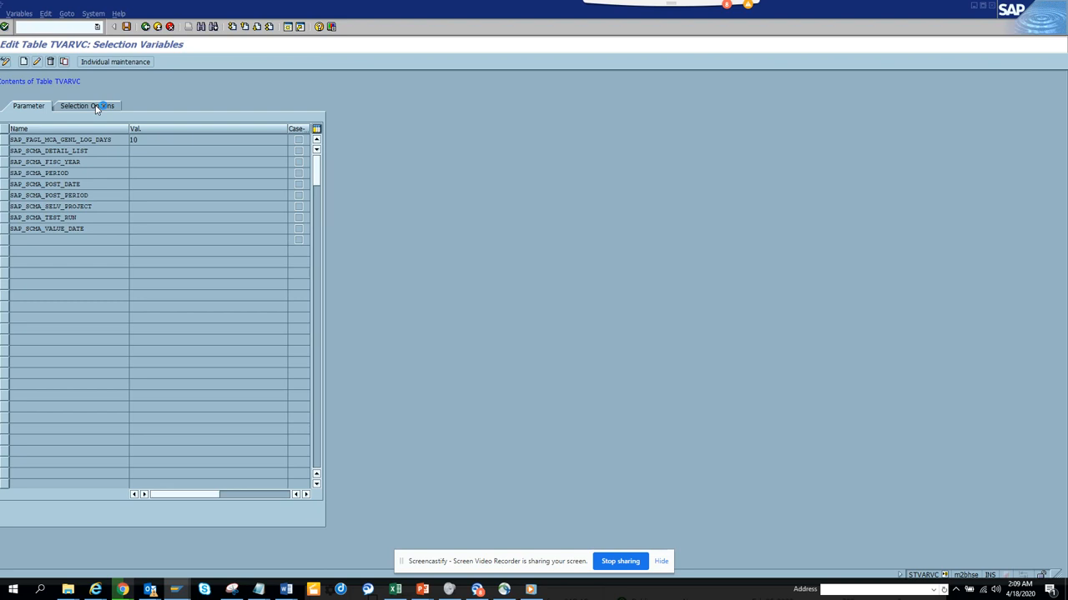
Show the Selection Options tab listing the saved PLANT variable.
click(93, 105)
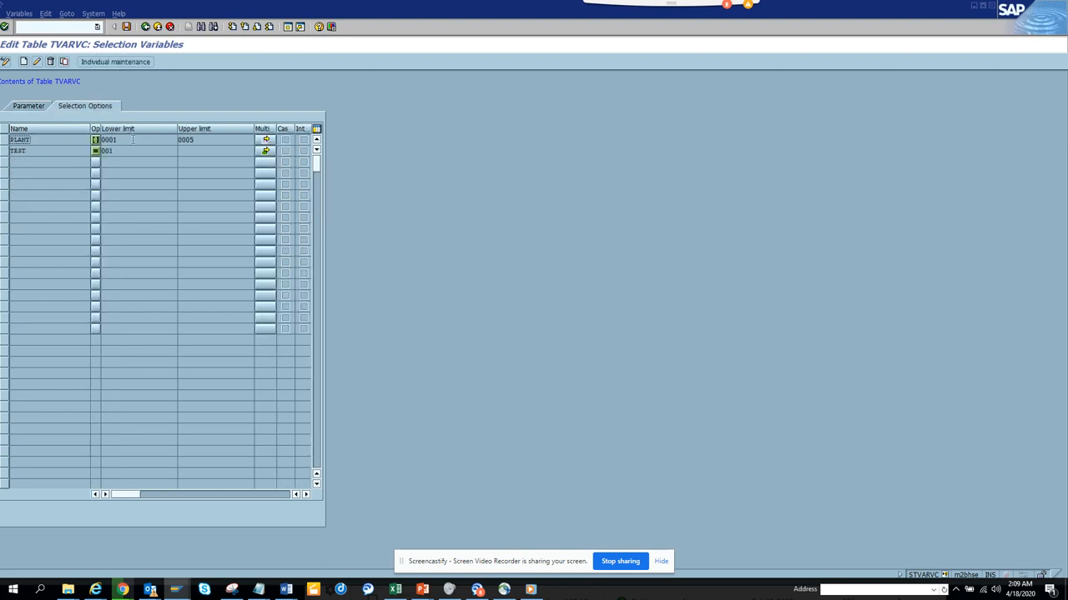